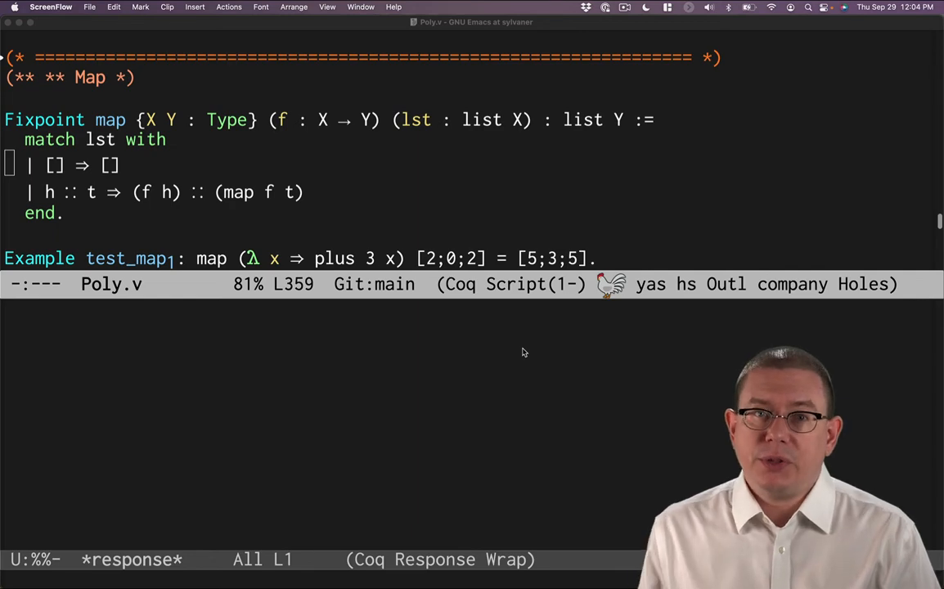
pyautogui.moveTo(151, 213)
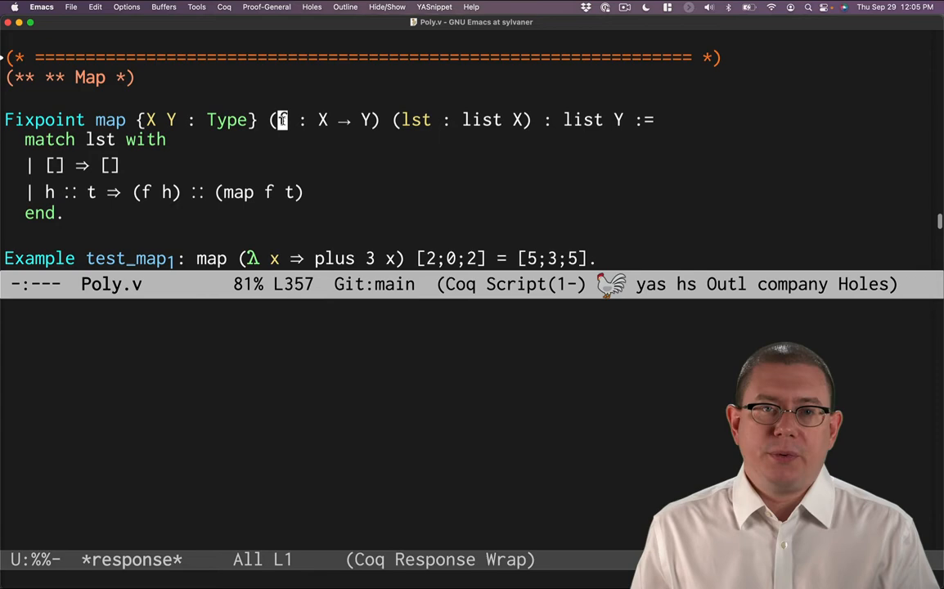
pyautogui.moveTo(213, 163)
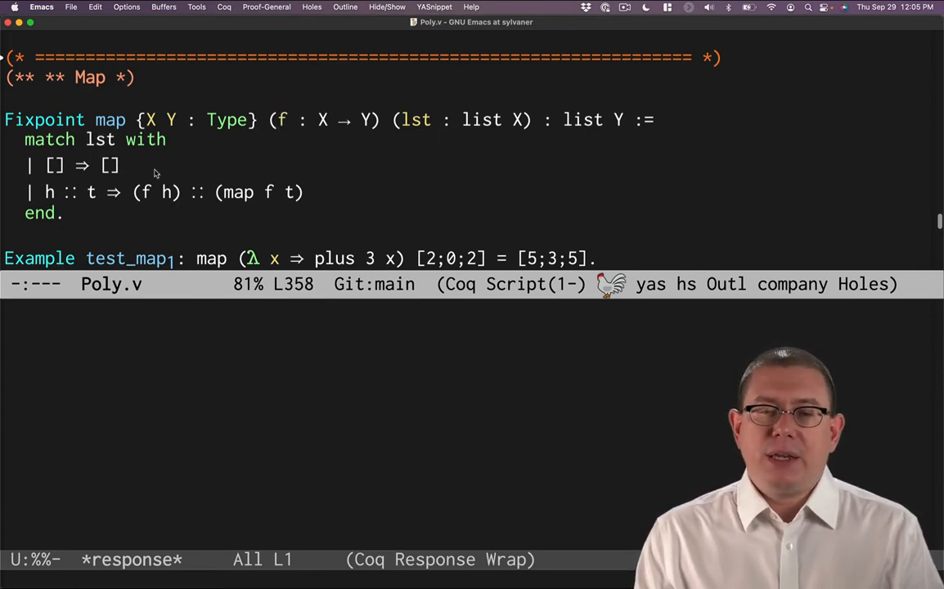
# Step: Add the one-line proof 'Proof. reflexivity. Qed.' beneath Example test_map1
pyautogui.click(111, 166)
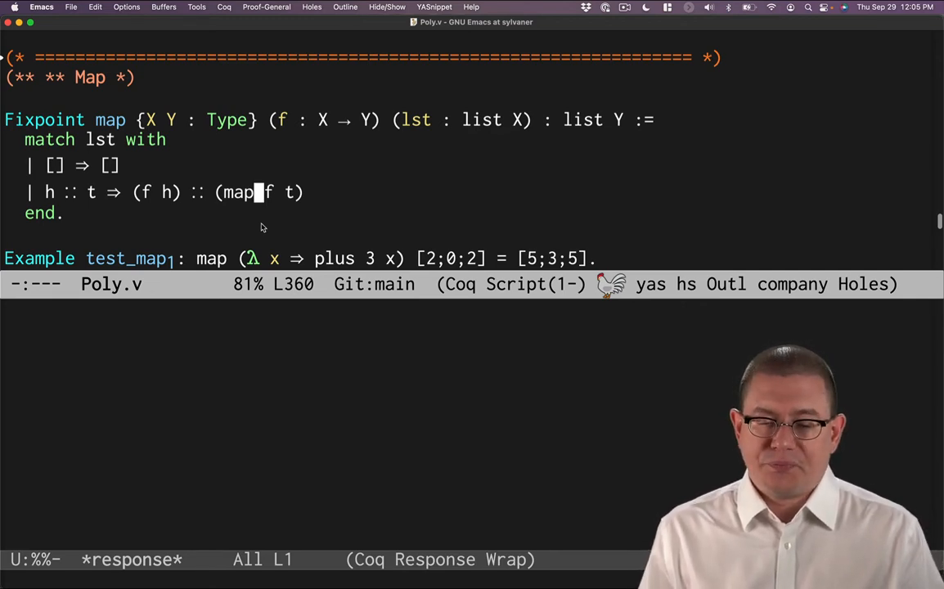
pyautogui.write('Proof. reflexivity. Qed.')
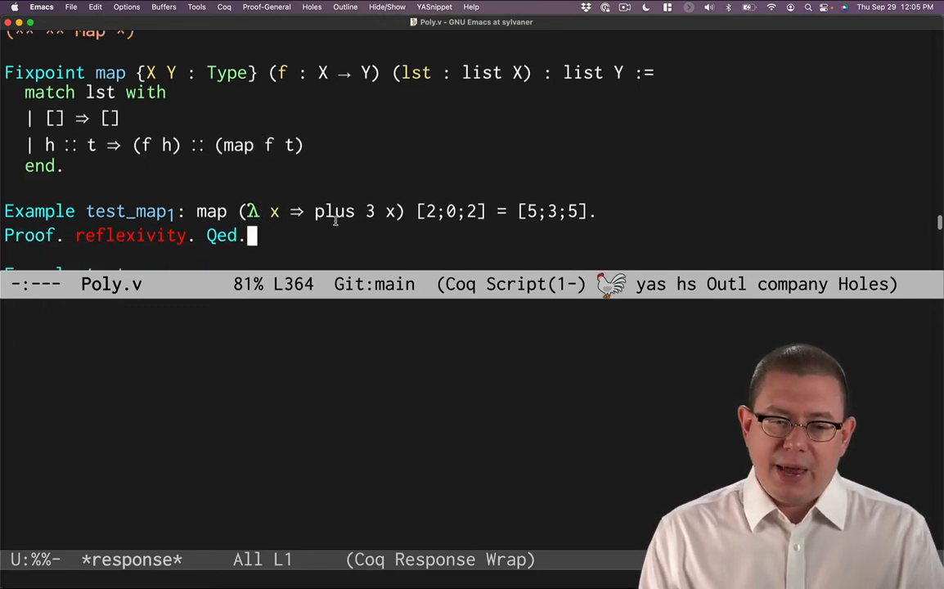
pyautogui.moveTo(390, 229)
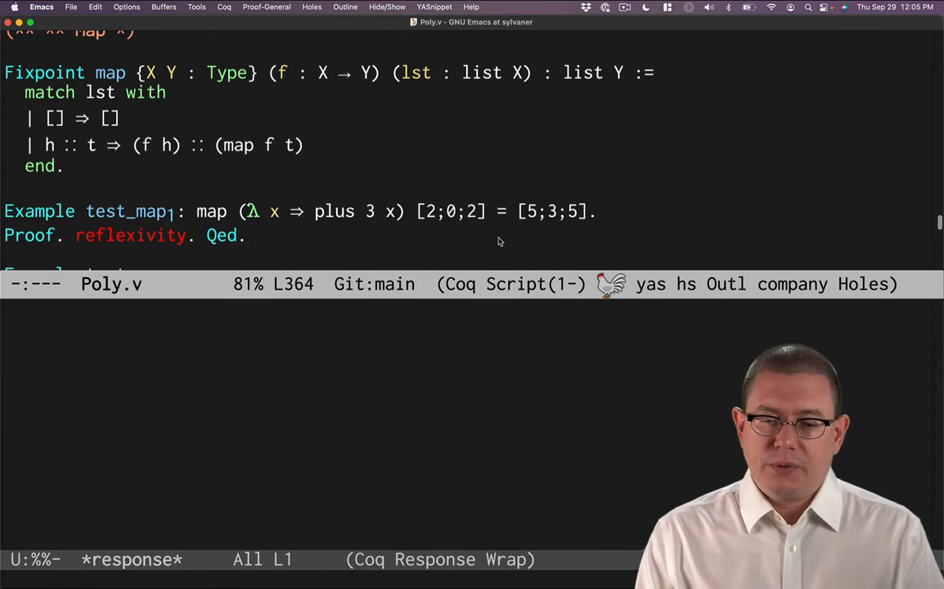
pyautogui.moveTo(435, 222)
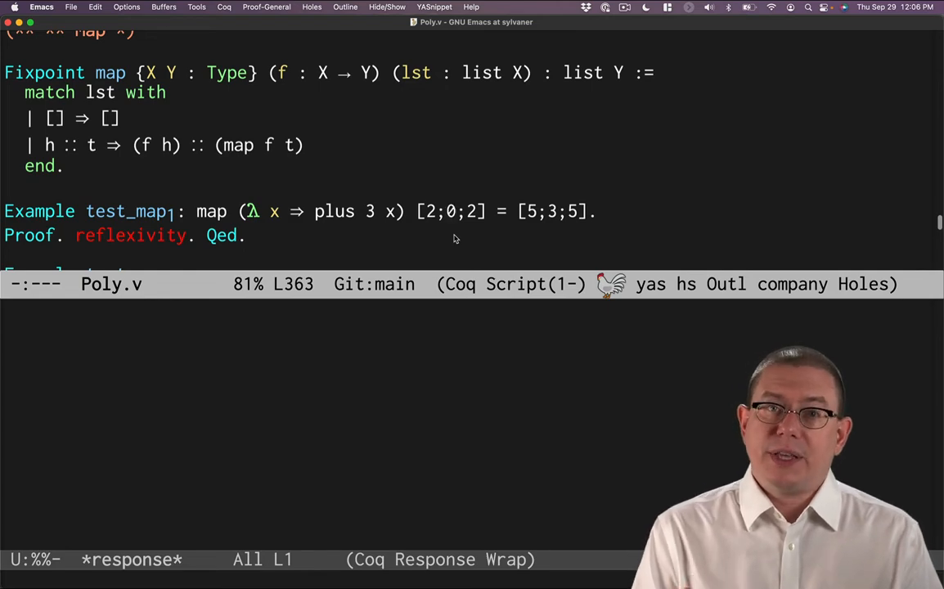
# Step: Scroll down past test_map2's Qed to bring test_map3 on even/odd pairs into view
pyautogui.scroll(-3)
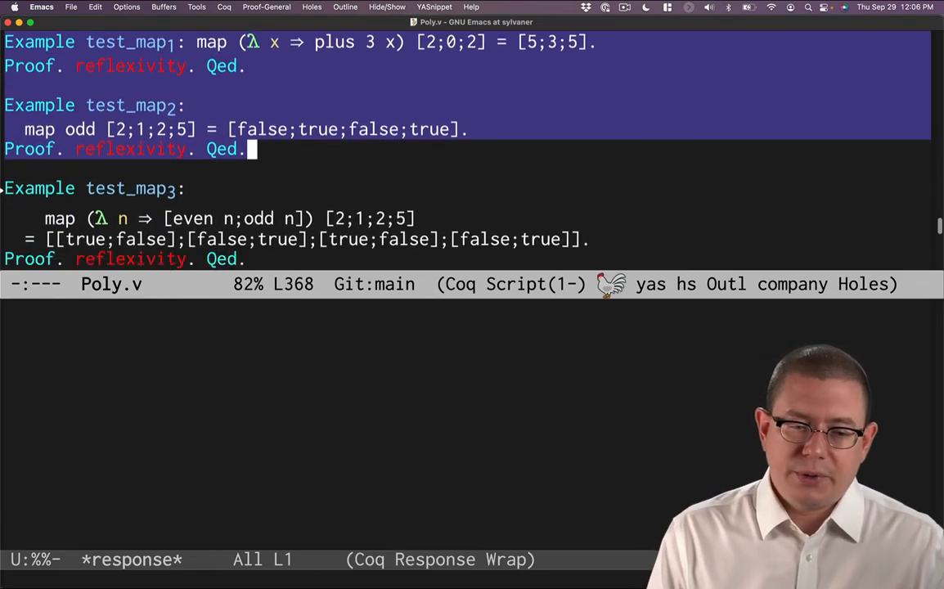
pyautogui.scroll(-3)
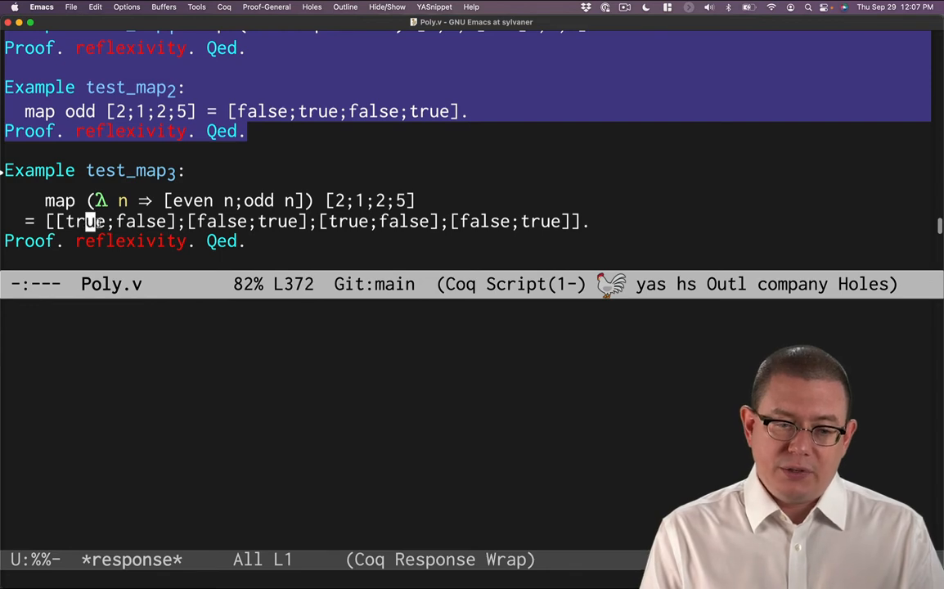
pyautogui.moveTo(151, 221)
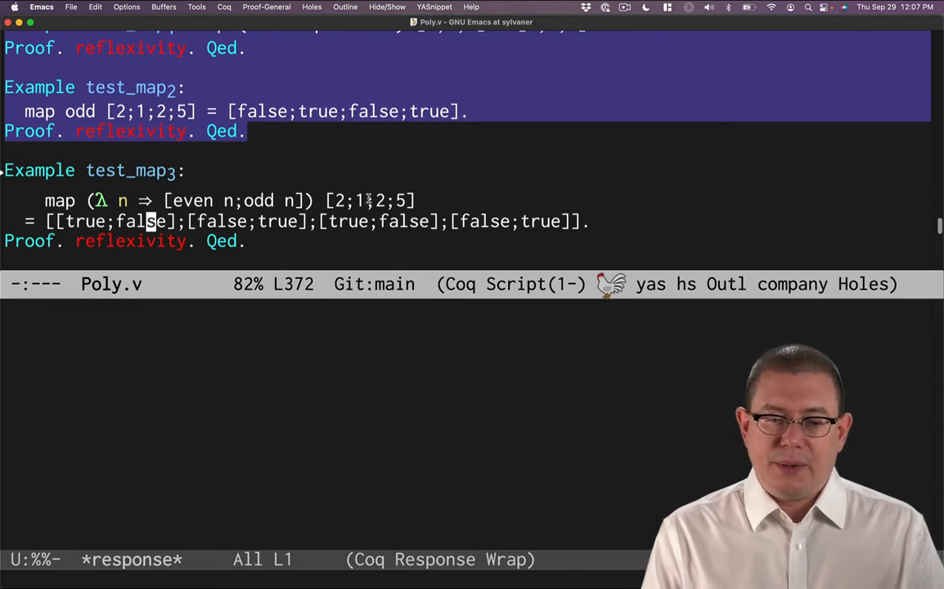
pyautogui.moveTo(270, 221)
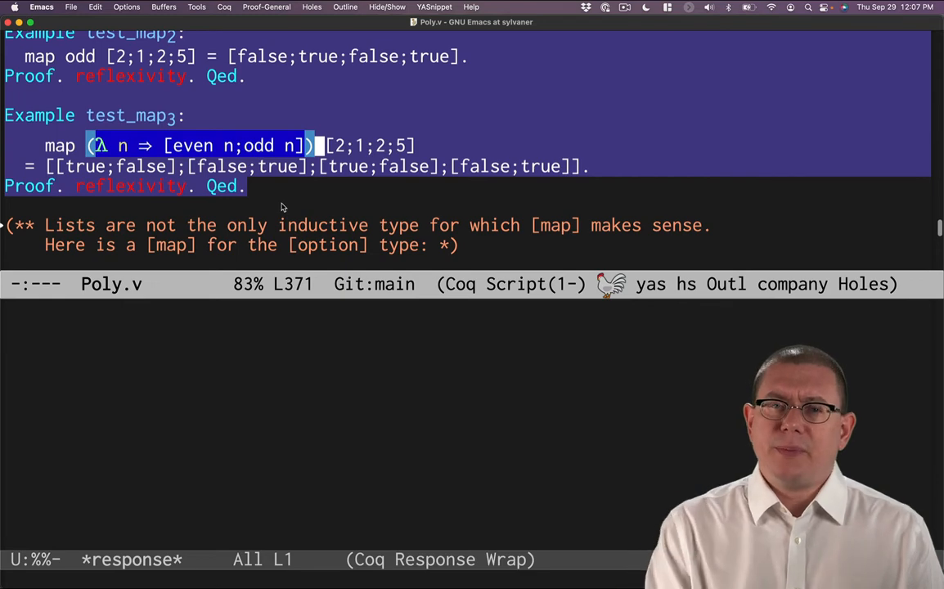
# Step: Scroll down Poly.v to Definition option_map and the Fold section heading
pyautogui.scroll(-3)
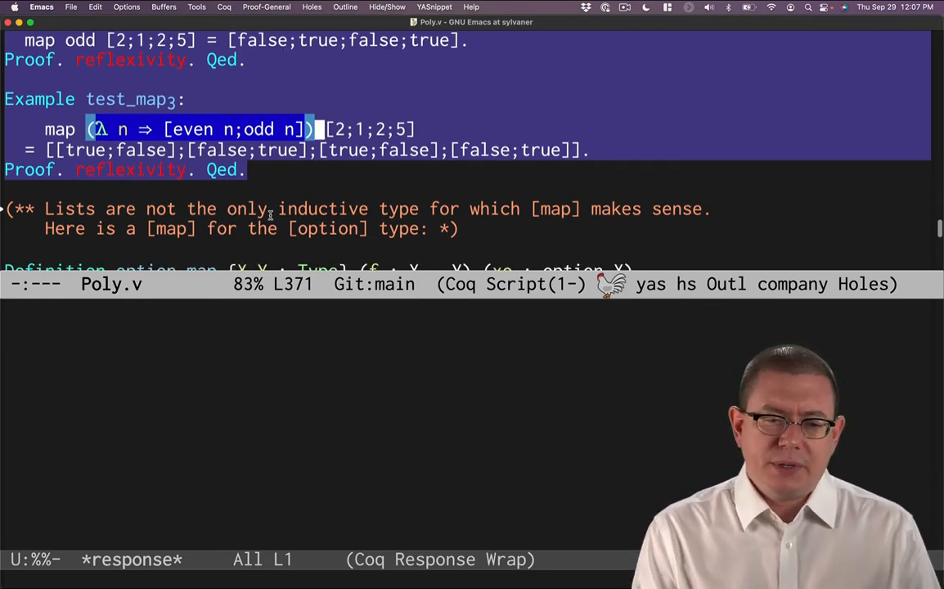
pyautogui.scroll(-3)
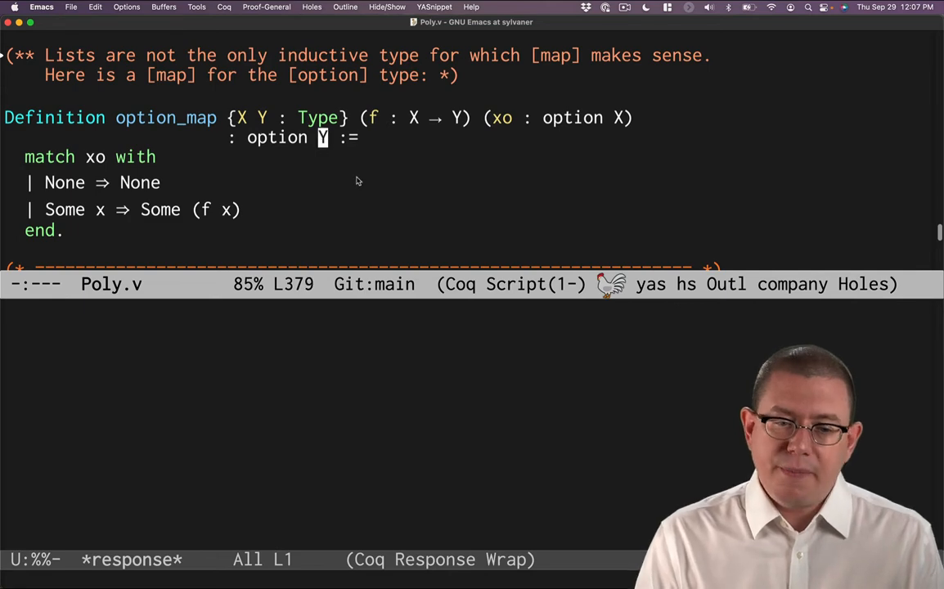
pyautogui.moveTo(366, 182)
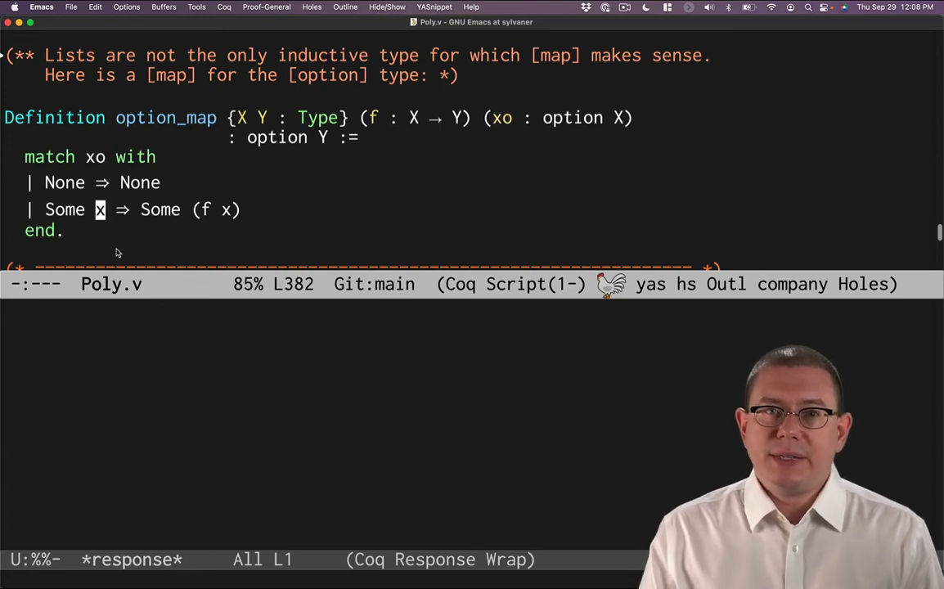
pyautogui.moveTo(254, 211)
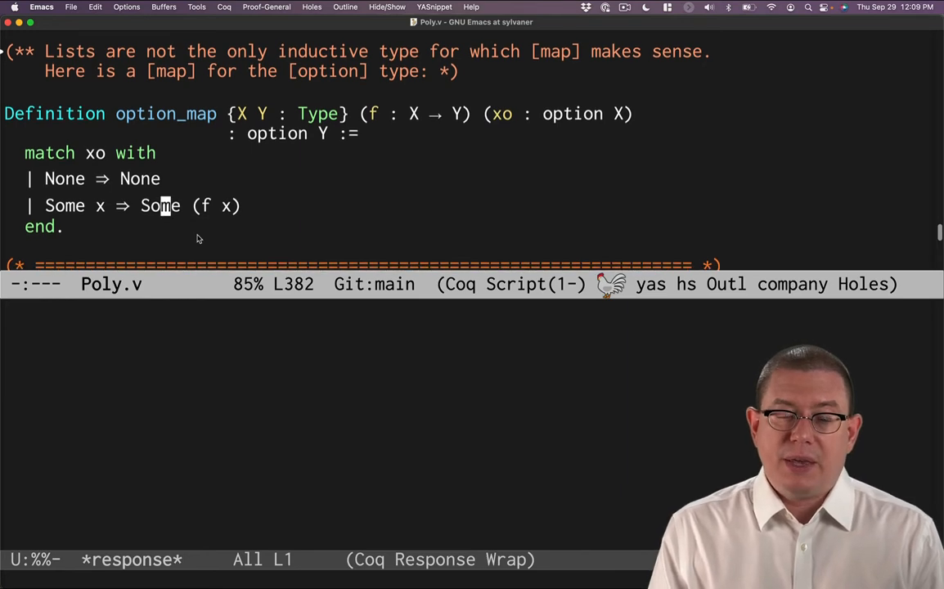
pyautogui.scroll(-3)
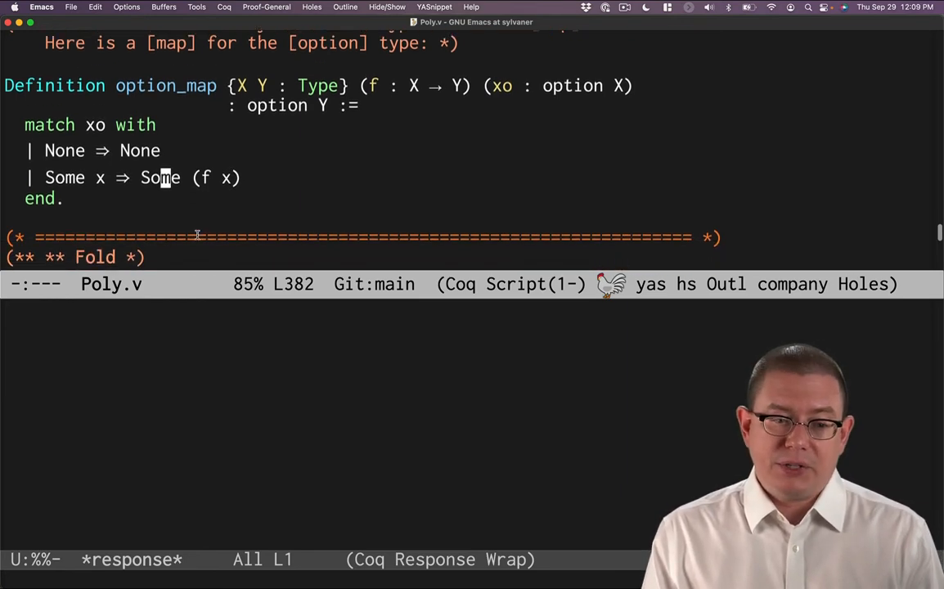
pyautogui.scroll(-3)
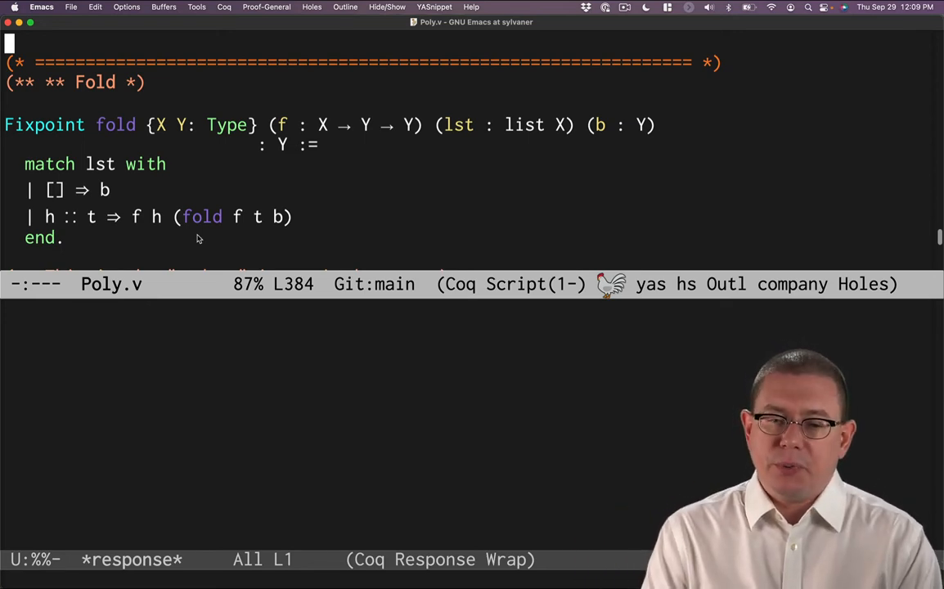
pyautogui.moveTo(243, 190)
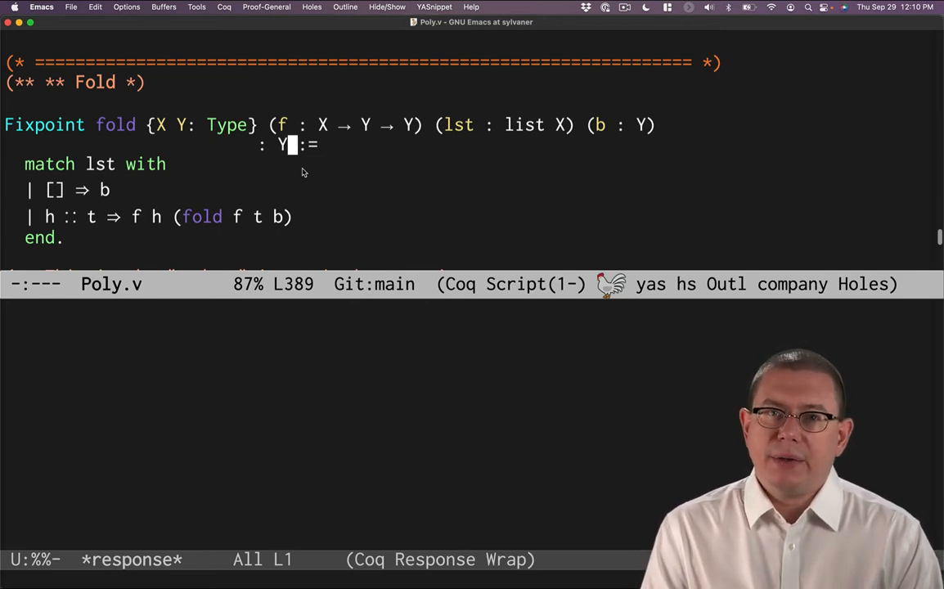
pyautogui.moveTo(287, 144); pyautogui.dragTo(569, 124)
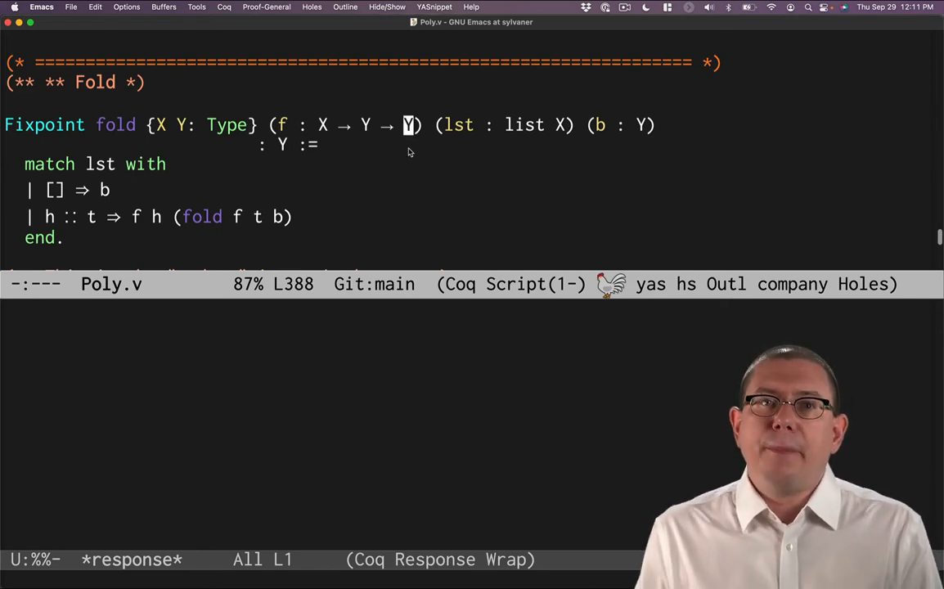
pyautogui.moveTo(210, 163)
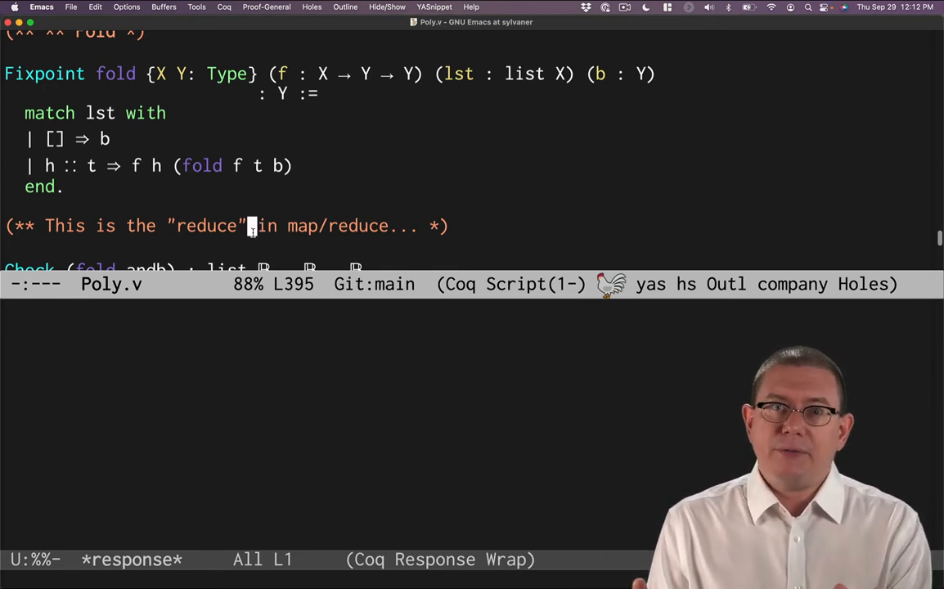
# Step: Switch from Emacs to Chrome showing the mapreduce-osdi04.pdf tab
pyautogui.press('cmd+tab')
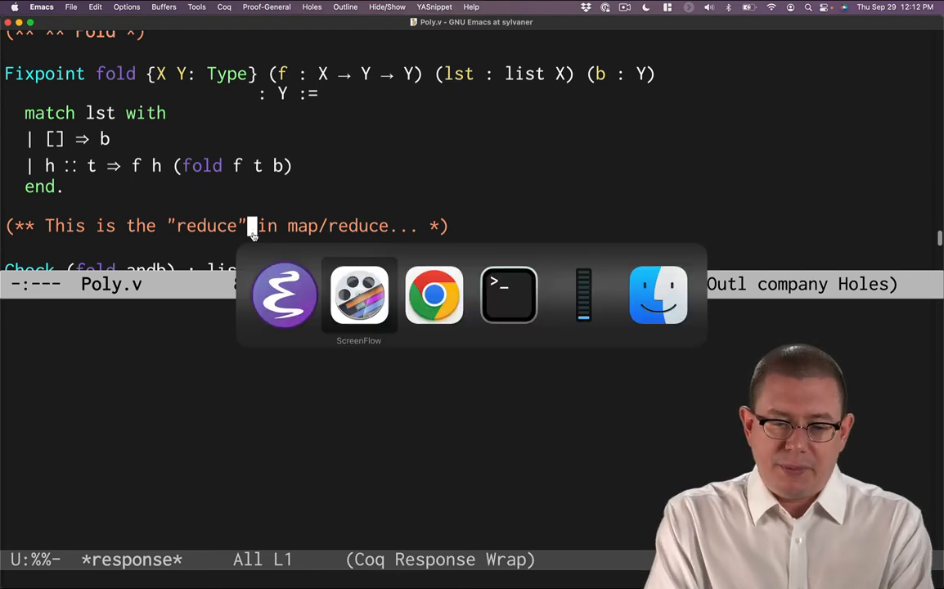
pyautogui.click(433, 294)
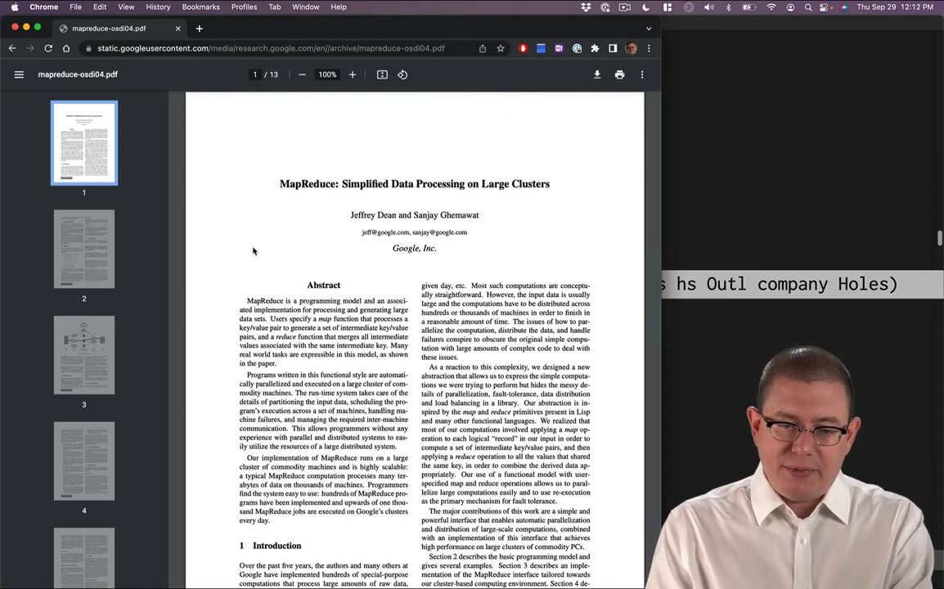
pyautogui.moveTo(320, 378)
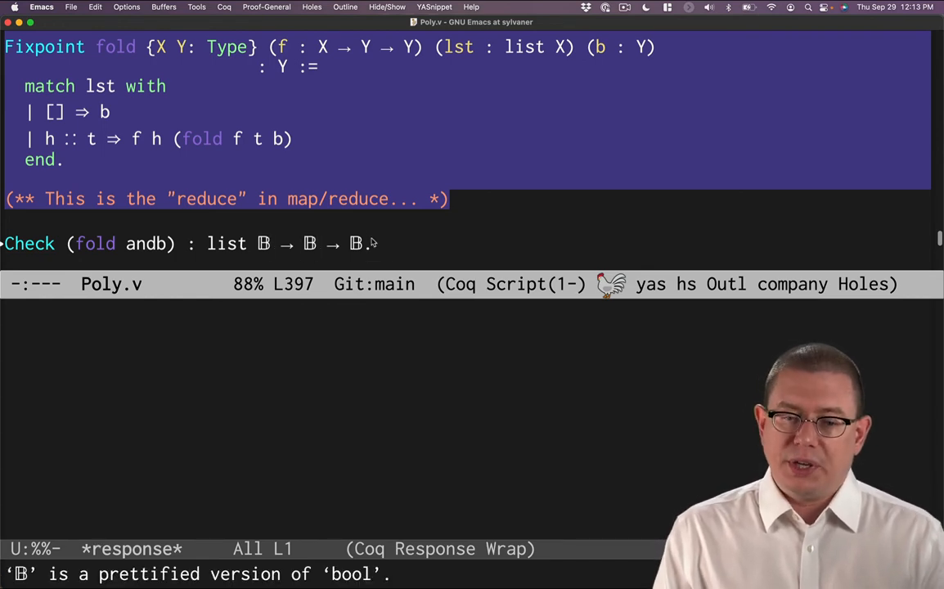
# Step: Finish the Check (fold andb) line with its closing period and scroll to fold_example1
pyautogui.write('.')
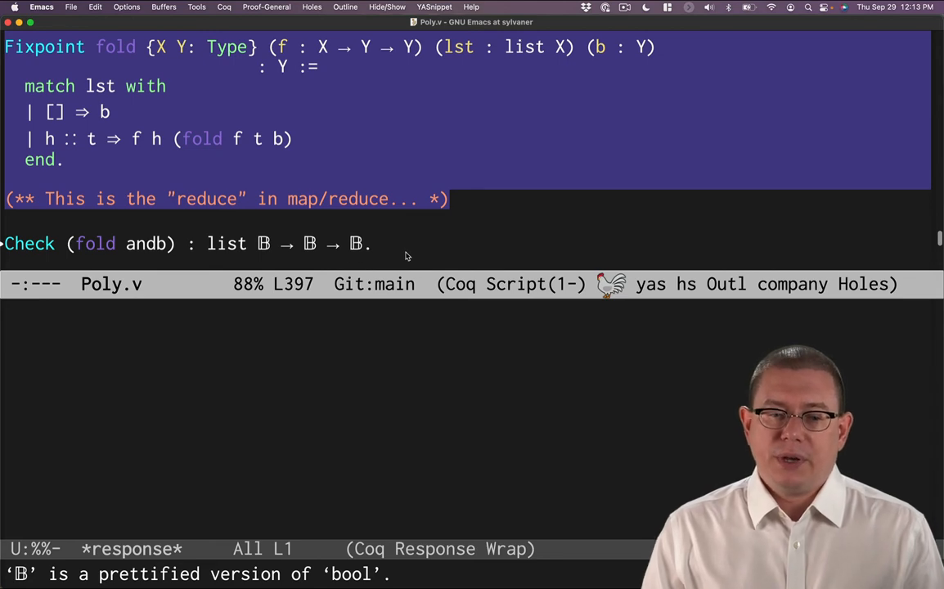
pyautogui.moveTo(307, 235)
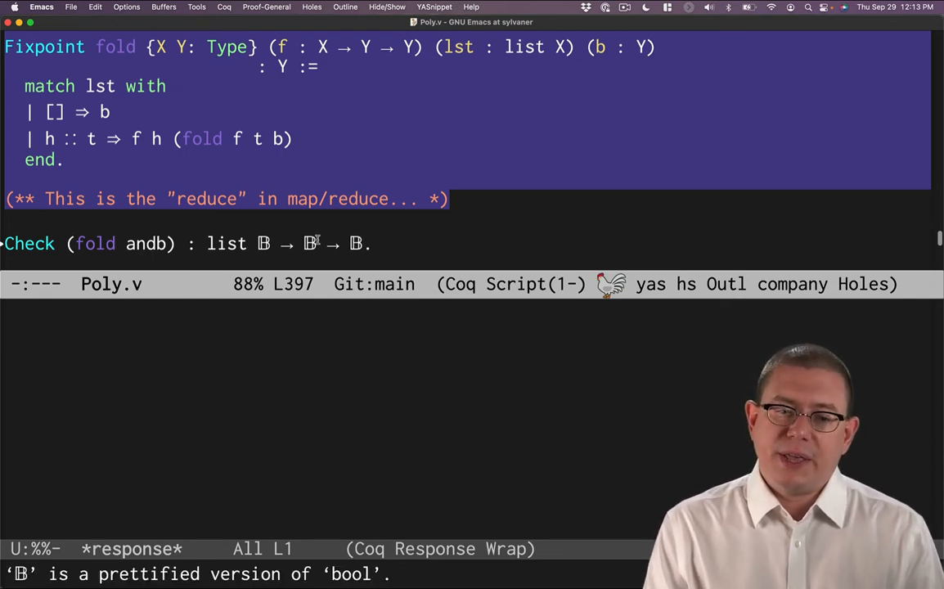
pyautogui.scroll(-3)
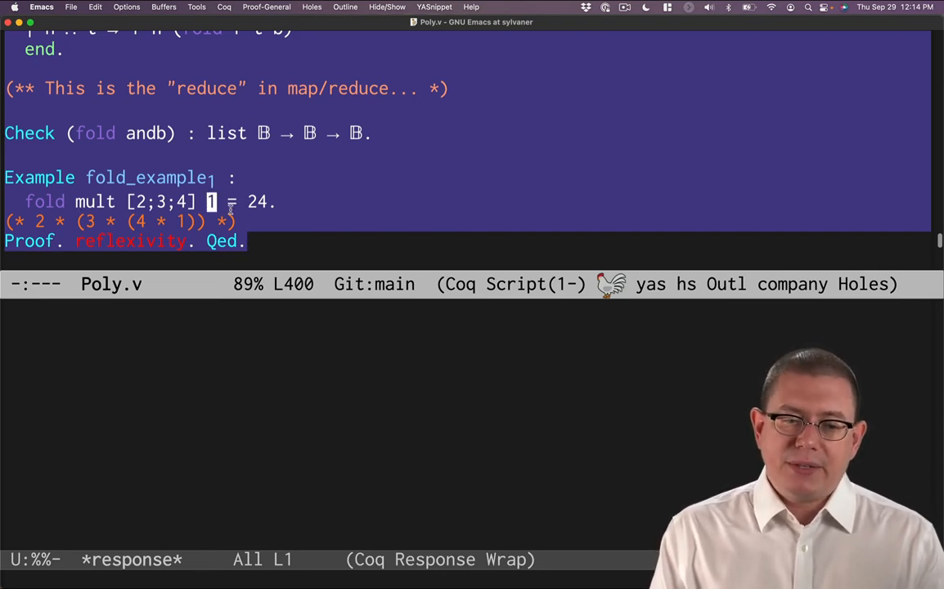
pyautogui.moveTo(123, 201)
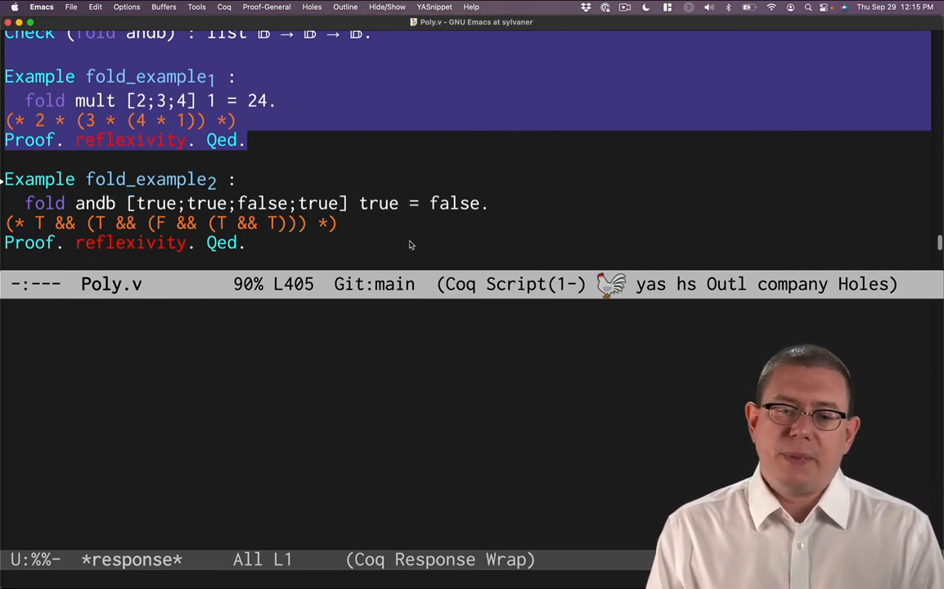
pyautogui.moveTo(334, 243)
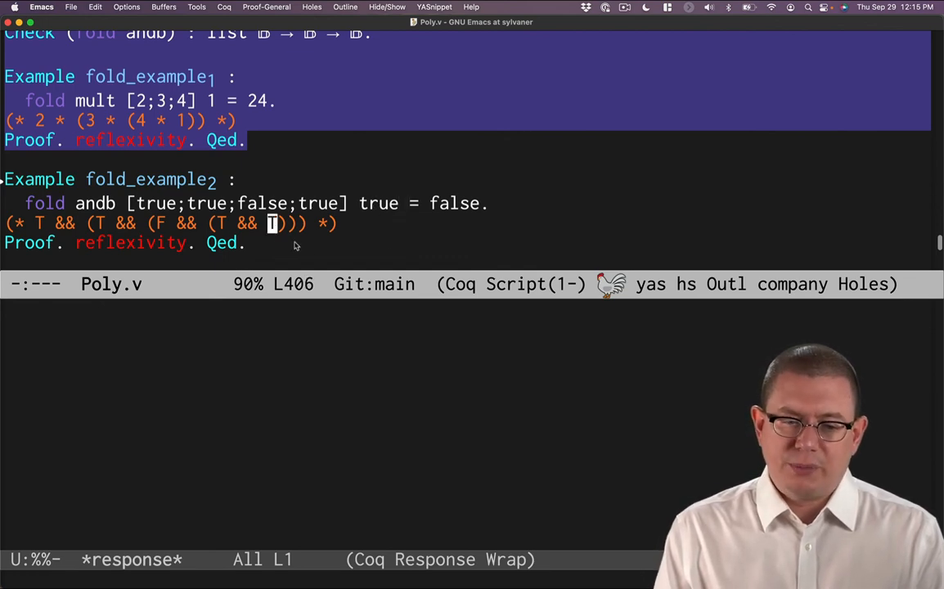
pyautogui.moveTo(311, 249)
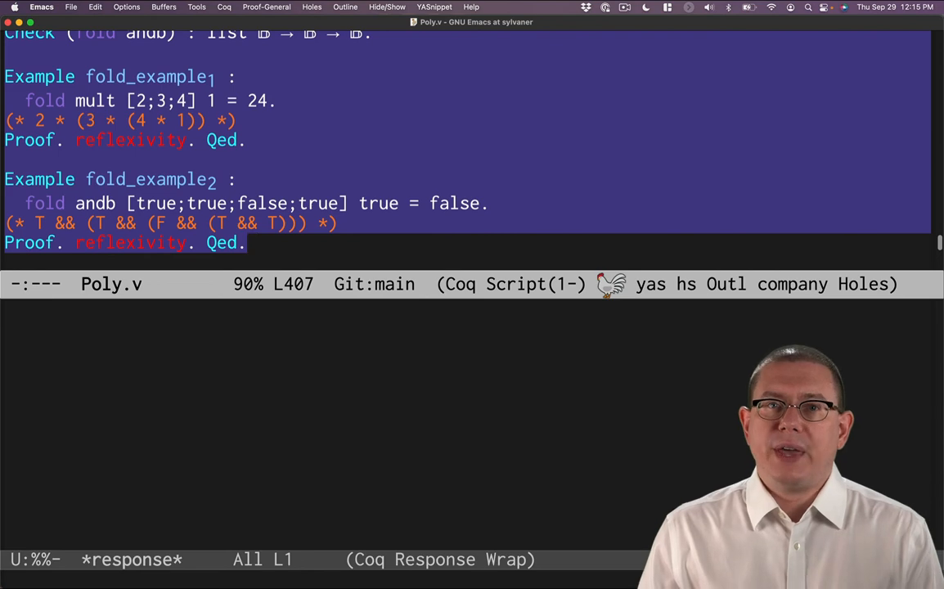
# Step: Scroll down from fold_example2's Qed to show fold_example3 appending lists into [1;2;3;4]
pyautogui.scroll(-3)
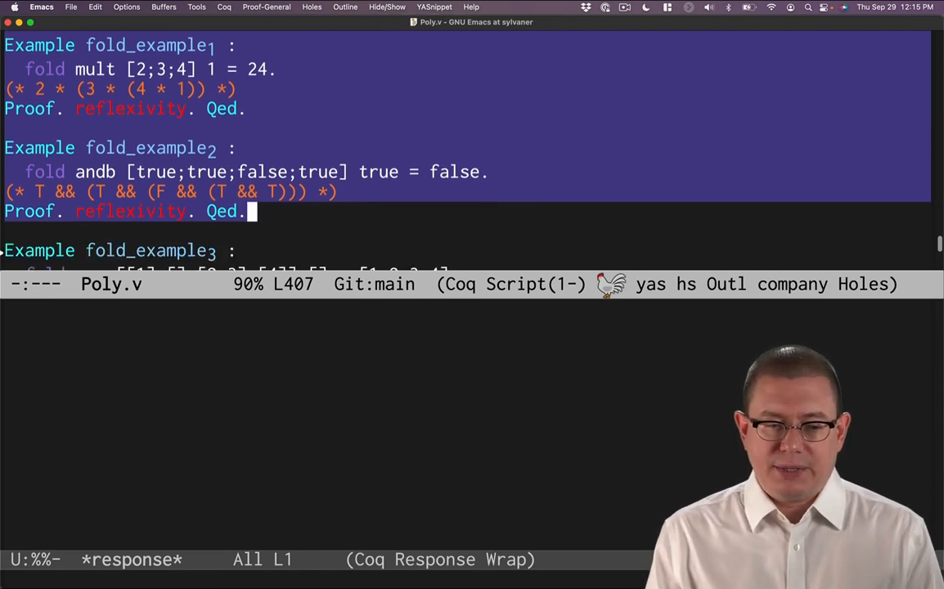
pyautogui.scroll(-3)
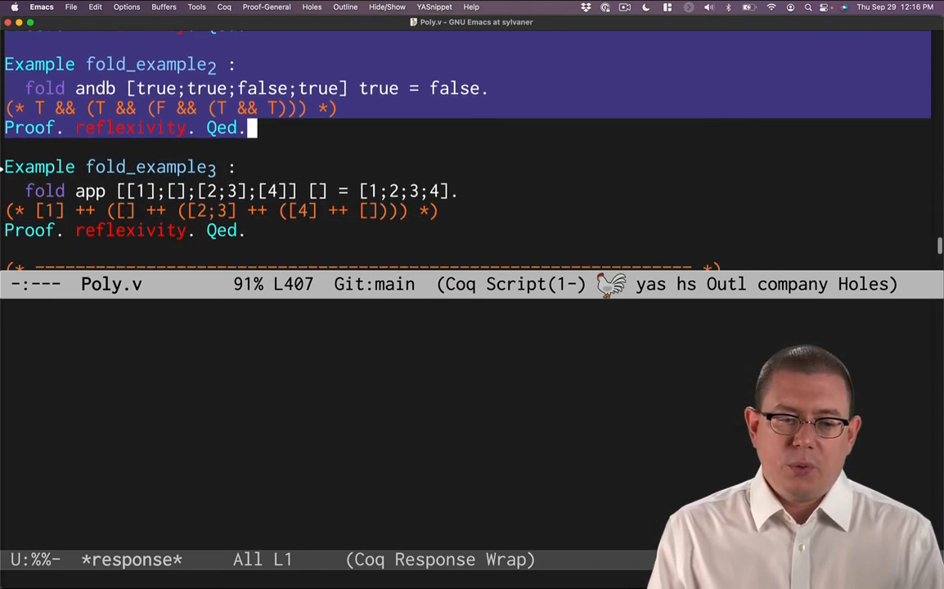